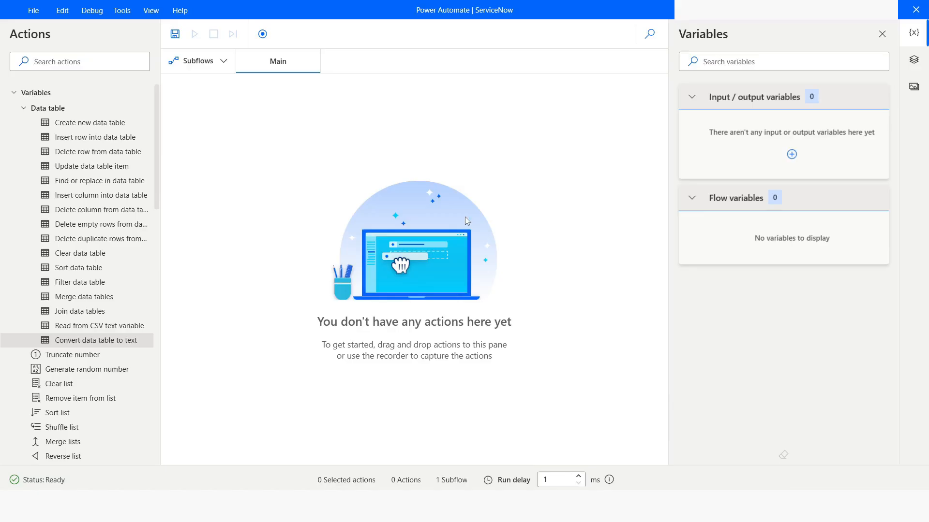
pyautogui.moveTo(313, 228)
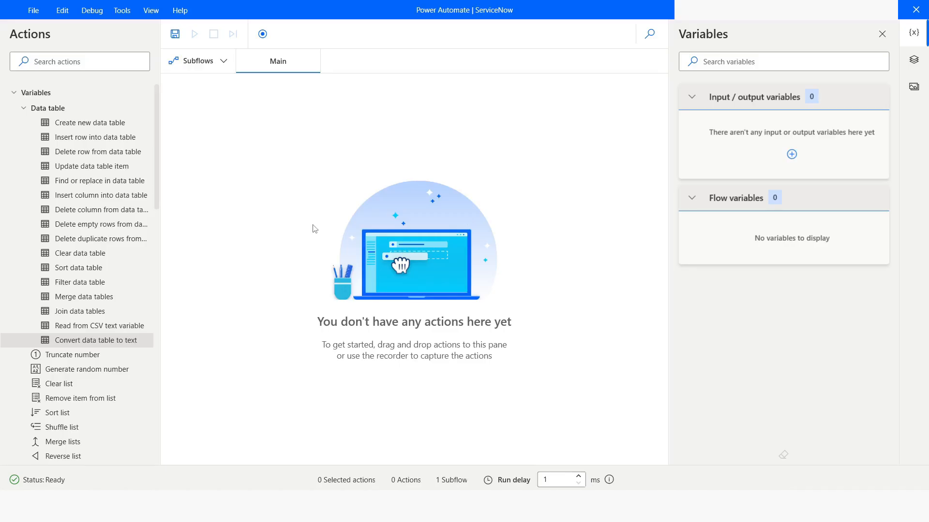
pyautogui.moveTo(35, 118)
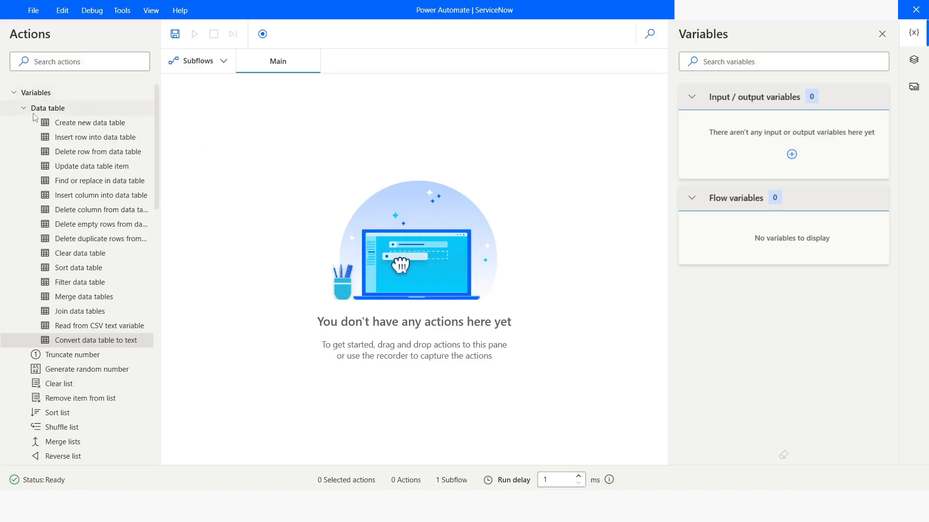
pyautogui.moveTo(88, 347)
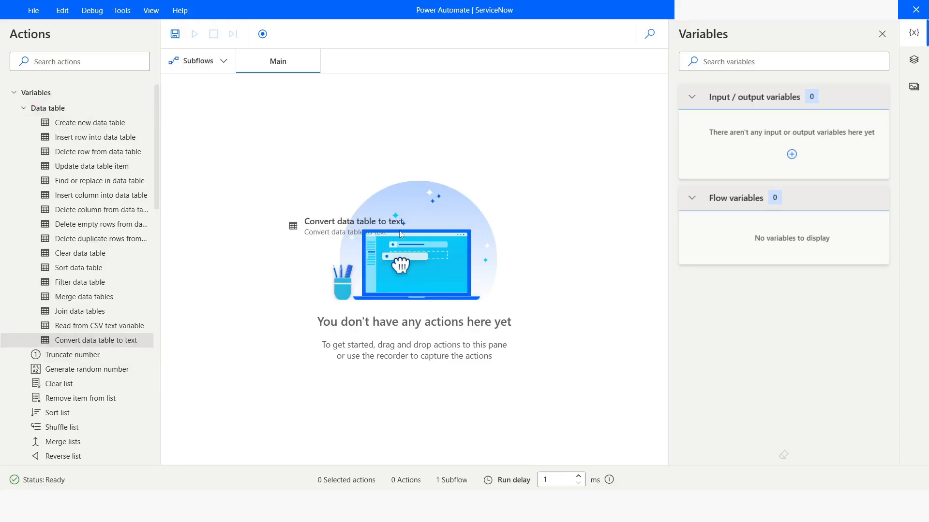
# - Attach to the running challenge.xlsx workbook as ExcelInstance, replacing the premature convert action
pyautogui.doubleClick(95, 340)
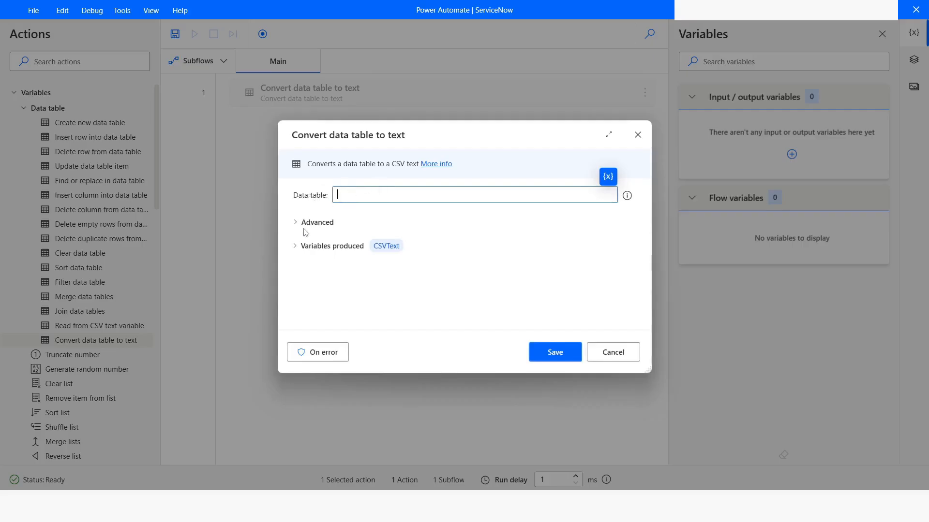
pyautogui.click(317, 223)
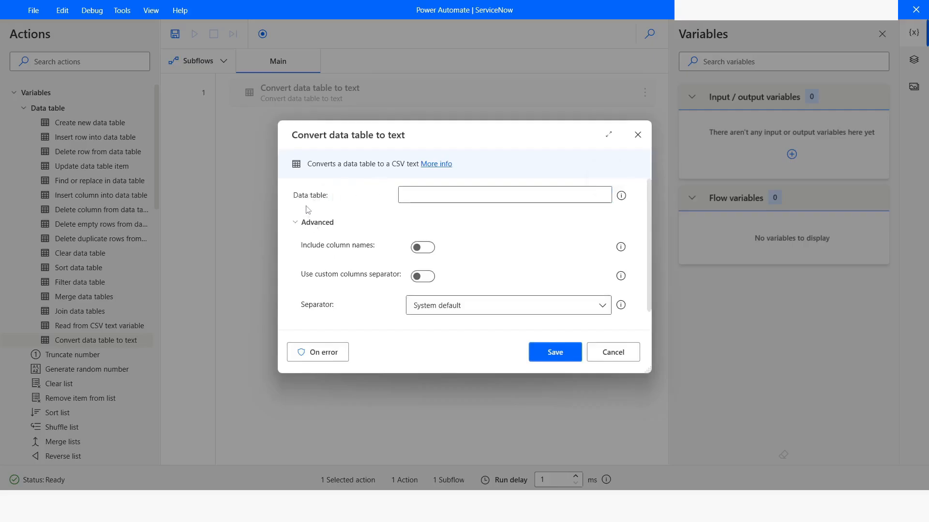
pyautogui.moveTo(313, 253)
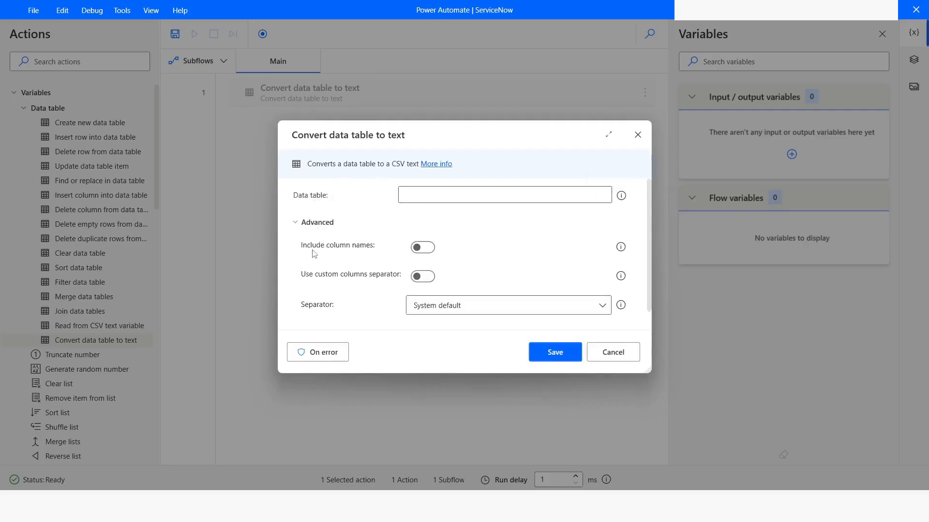
pyautogui.moveTo(305, 287)
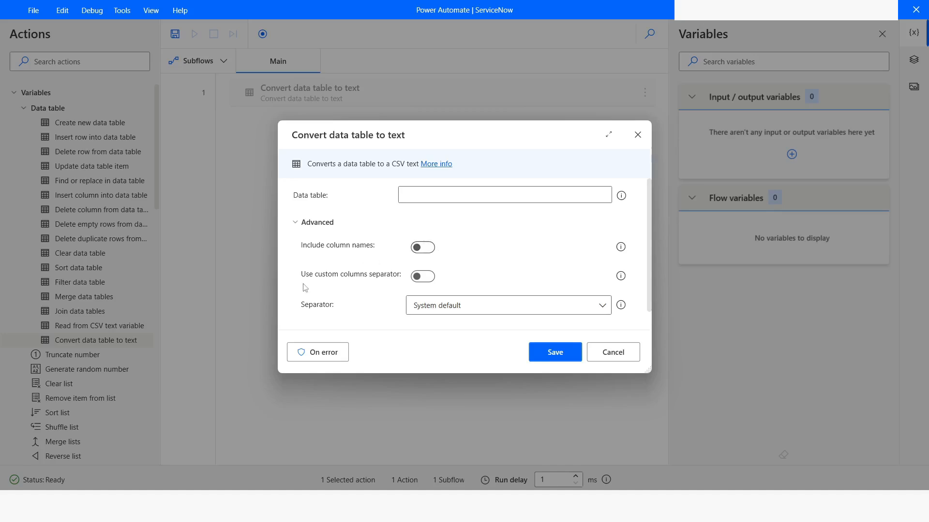
pyautogui.moveTo(468, 266)
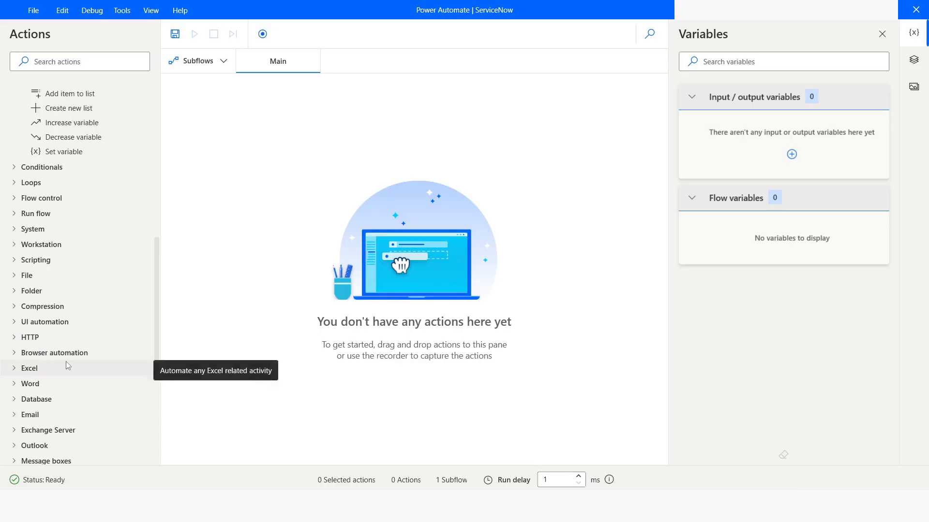
pyautogui.moveTo(17, 371)
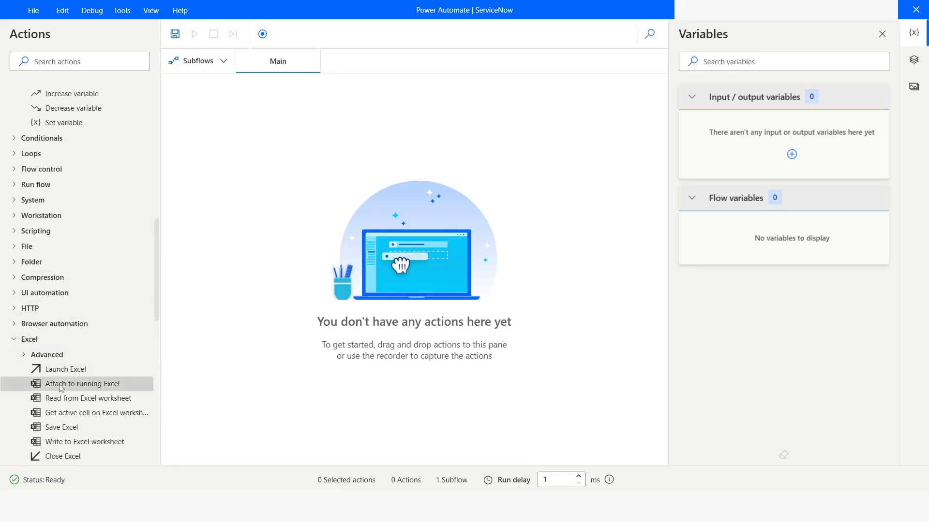
pyautogui.doubleClick(82, 384)
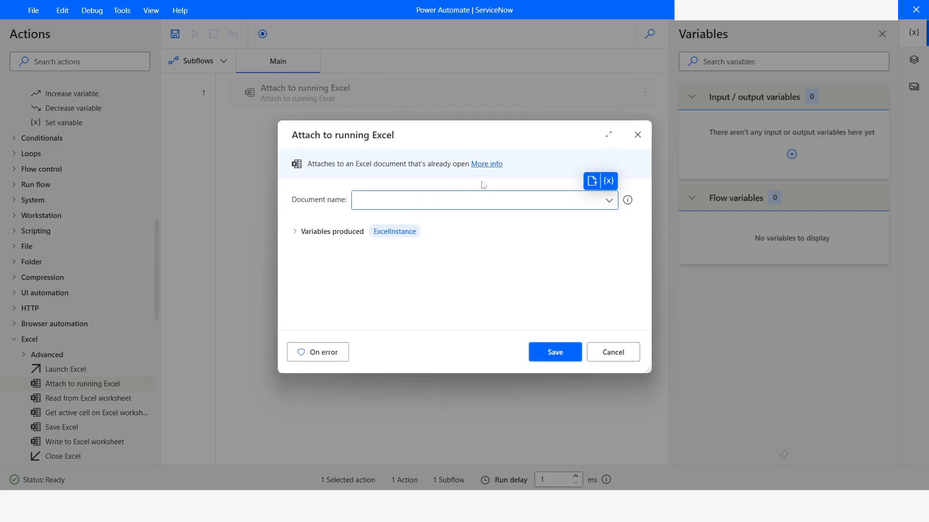
pyautogui.write('challenge.xlsx')
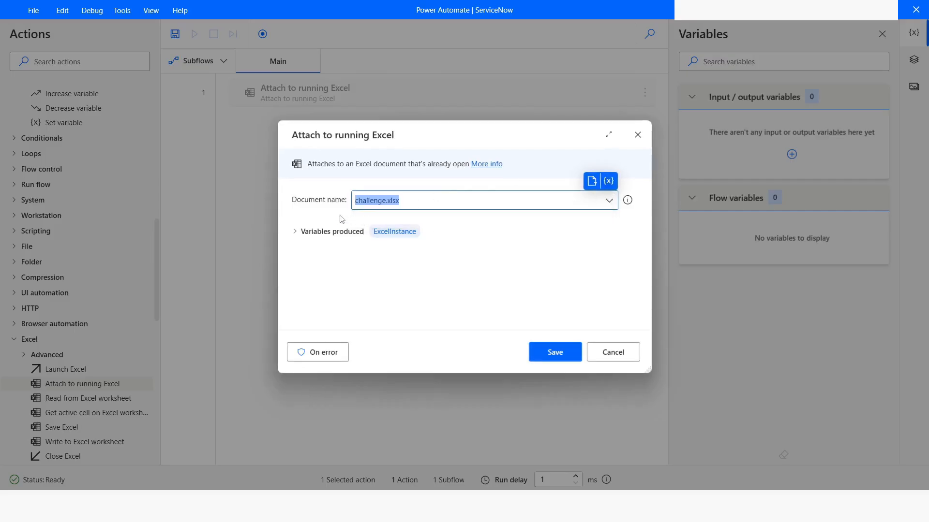
pyautogui.moveTo(393, 236)
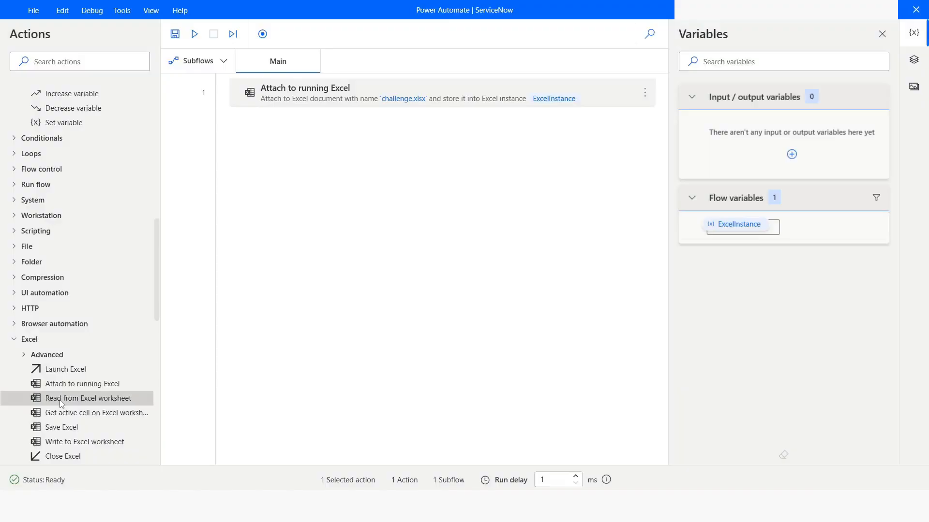
# - Read all available worksheet values into ExcelData, treating the first row as column names
pyautogui.doubleClick(89, 397)
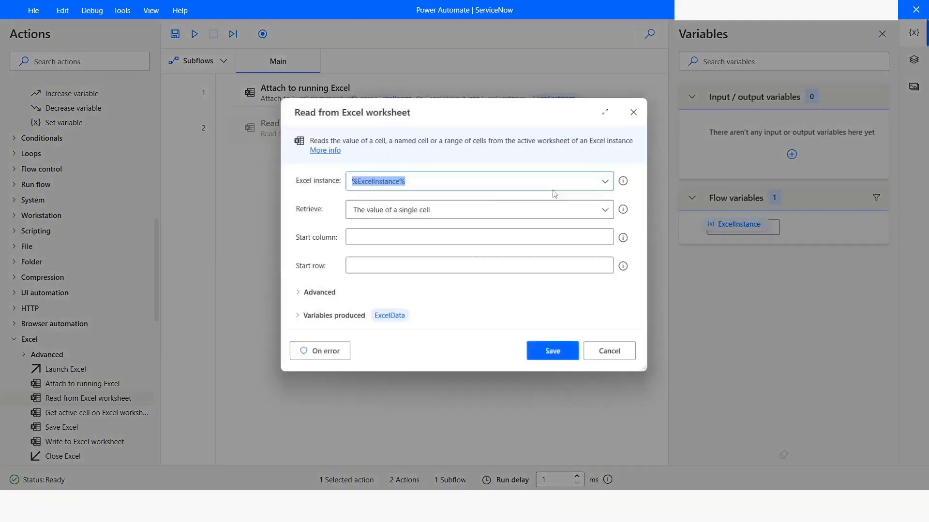
pyautogui.click(479, 209)
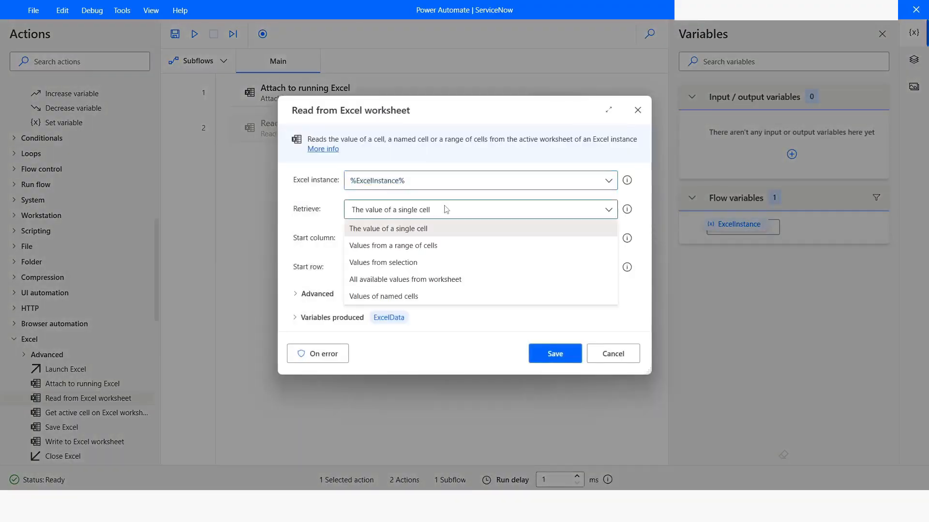
pyautogui.moveTo(405, 278)
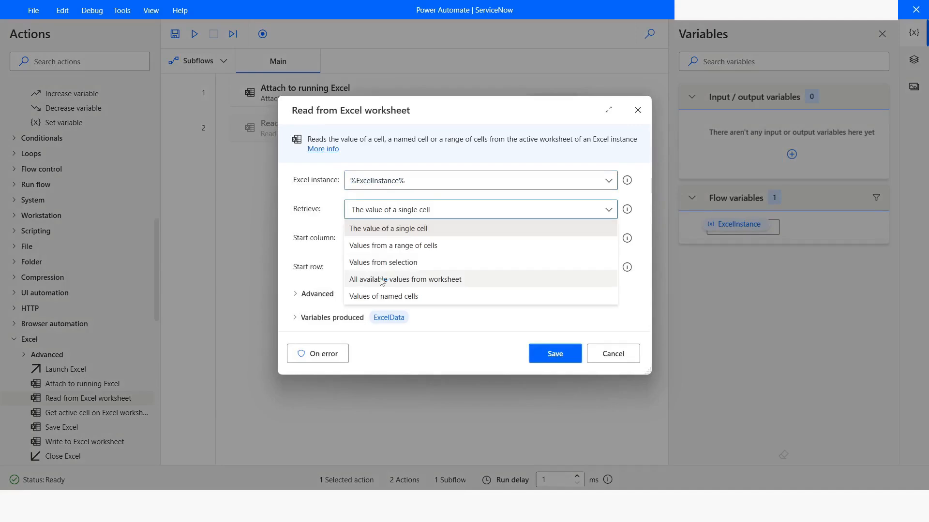
pyautogui.click(405, 279)
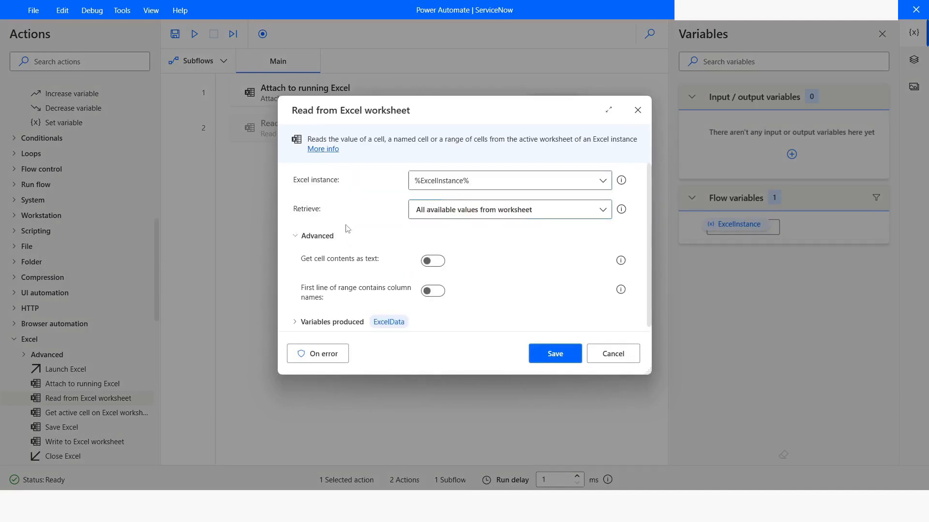
pyautogui.click(432, 291)
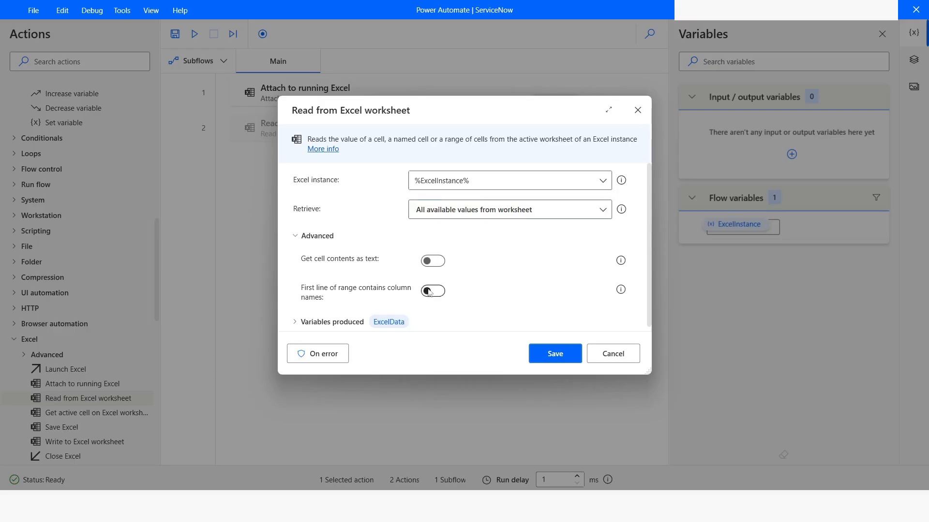
pyautogui.click(432, 292)
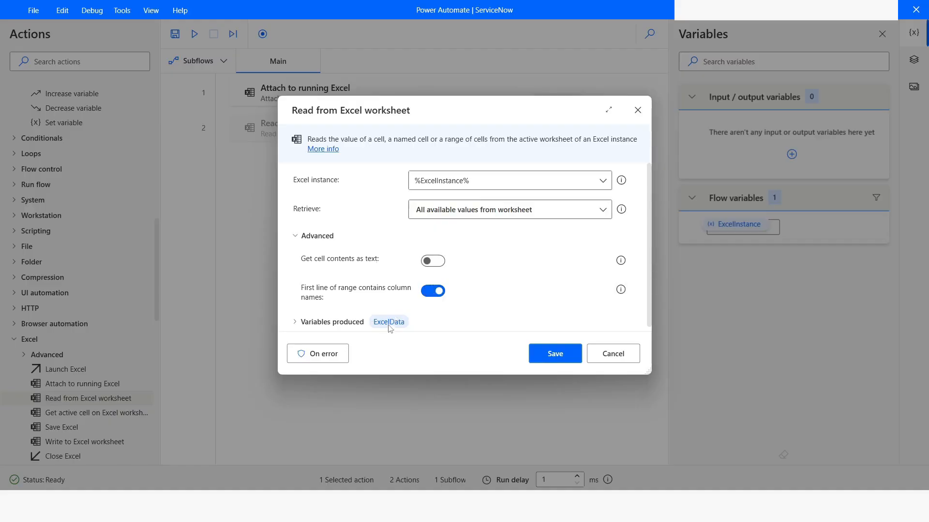
pyautogui.moveTo(527, 308)
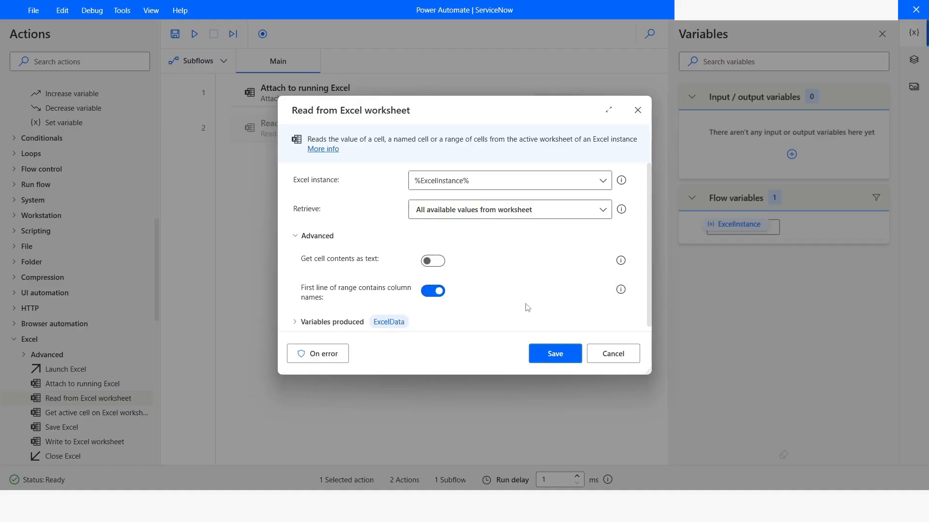
pyautogui.click(553, 354)
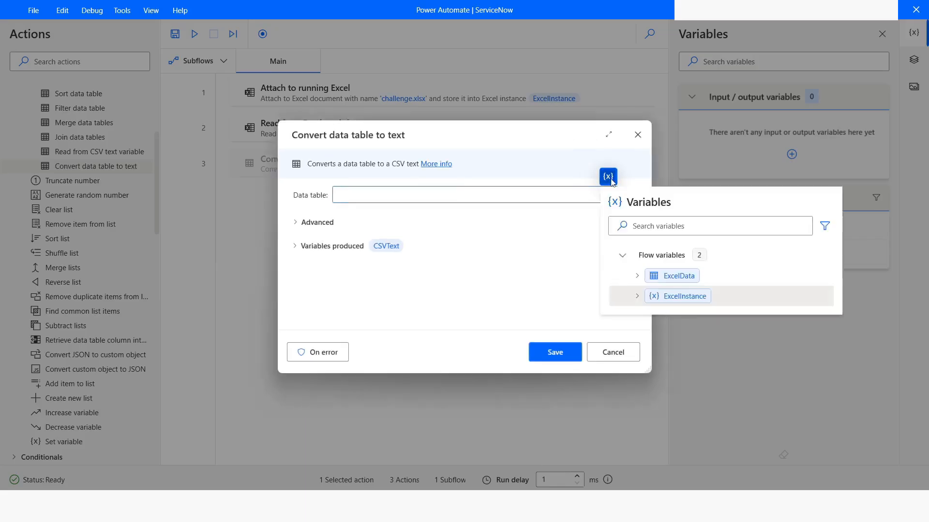
# - Convert ExcelData to text CSVText with the custom column separator option enabled
pyautogui.click(679, 276)
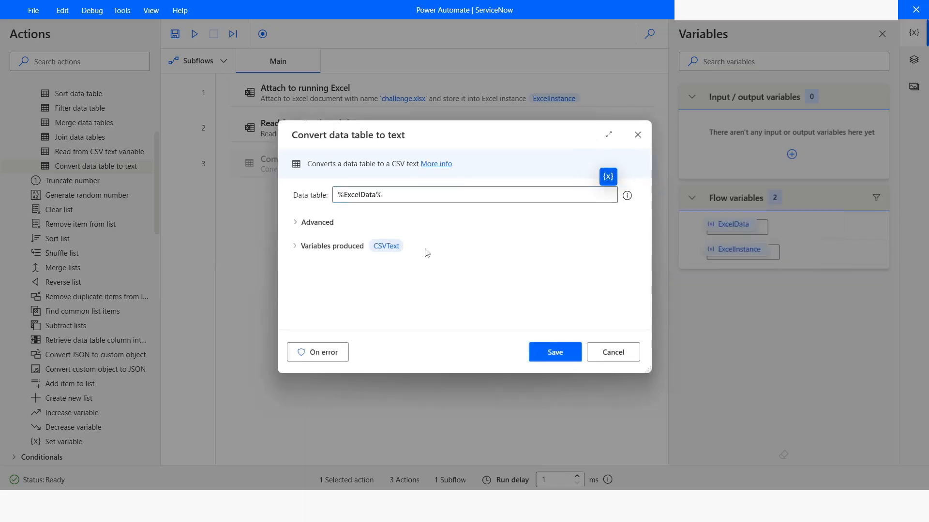
pyautogui.click(317, 223)
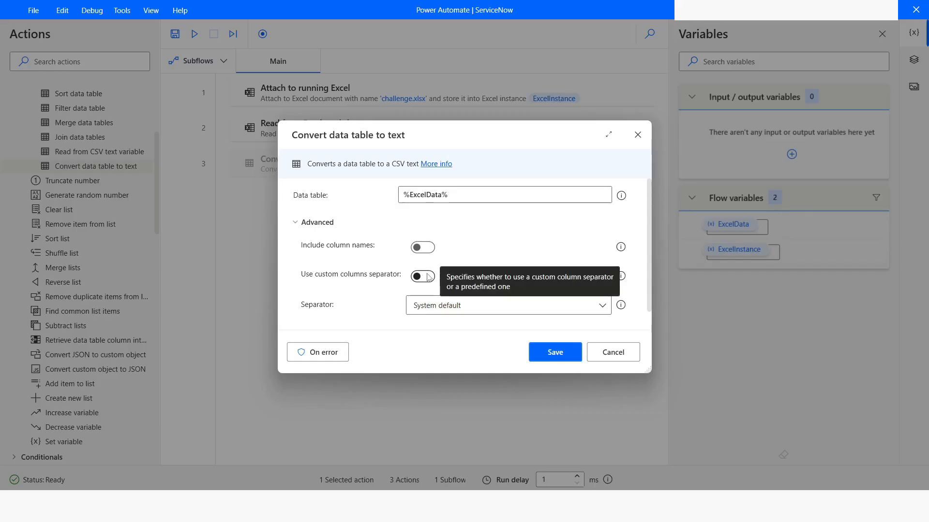
pyautogui.click(422, 276)
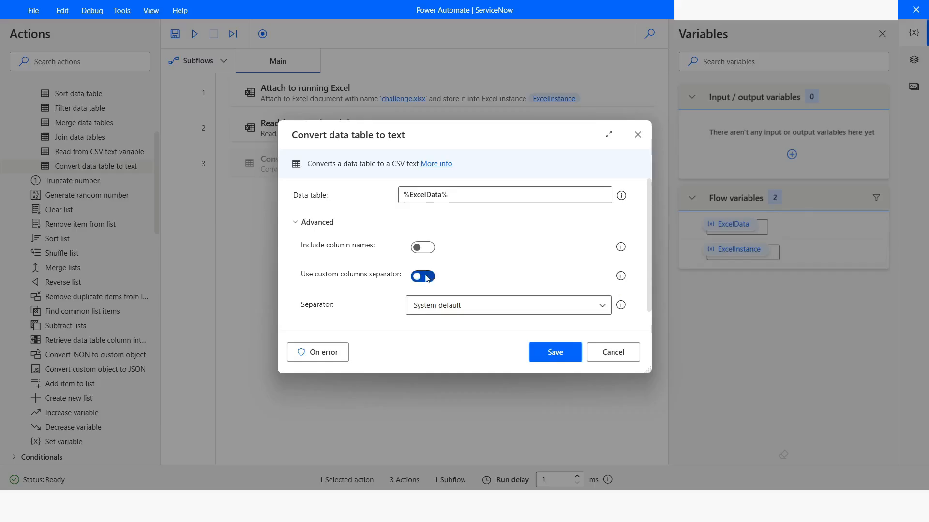
pyautogui.click(422, 275)
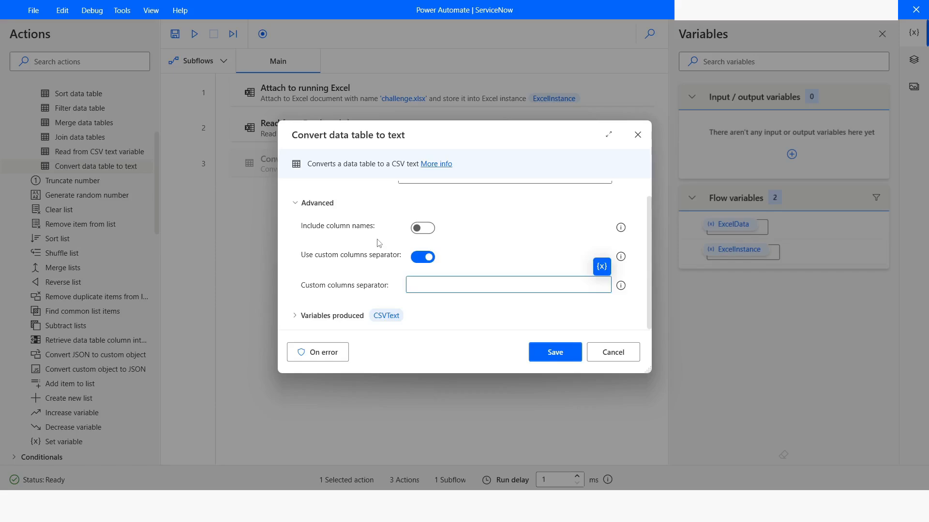
pyautogui.click(508, 285)
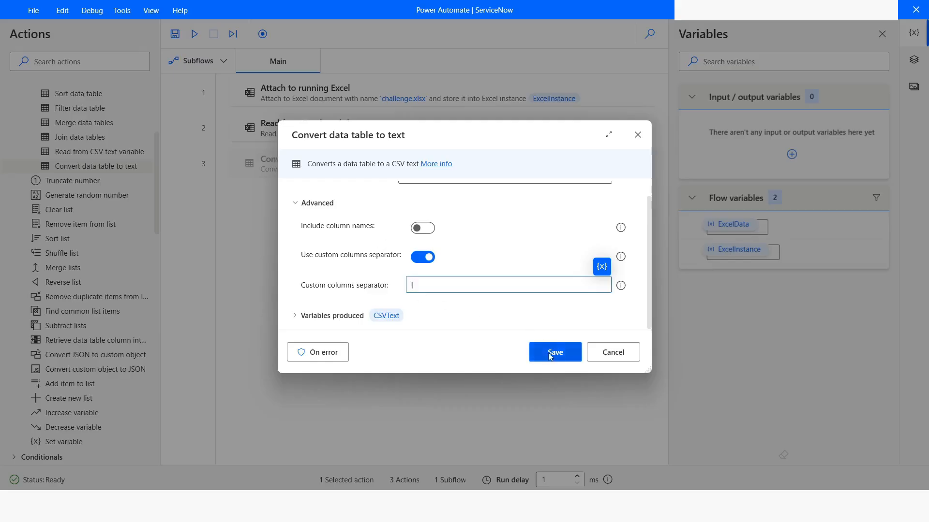
pyautogui.click(553, 352)
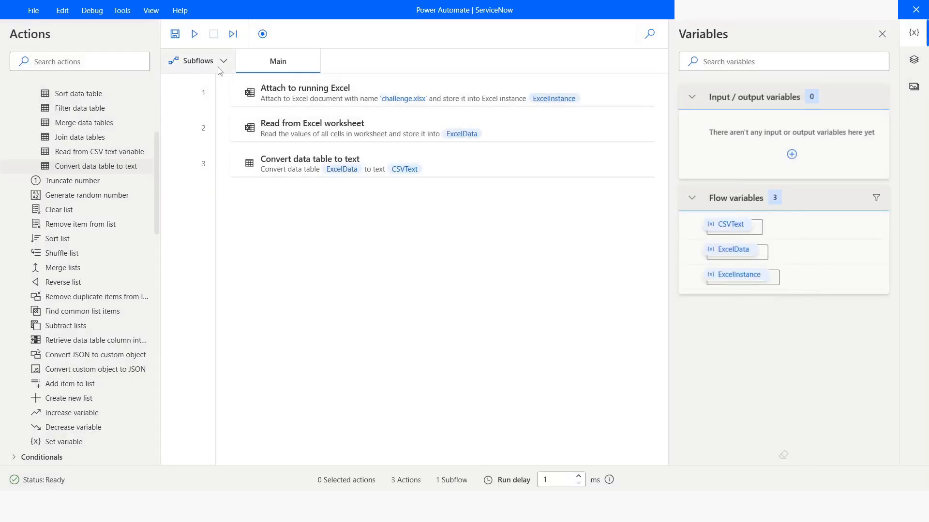
# - Run the flow and preview ExcelData's 10 rows by 7 columns in the Variables pane
pyautogui.click(193, 34)
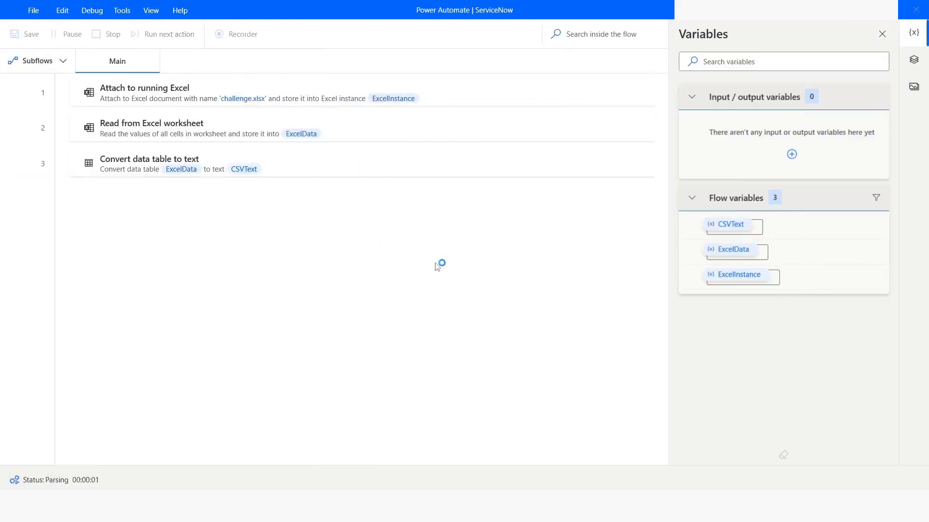
pyautogui.click(193, 34)
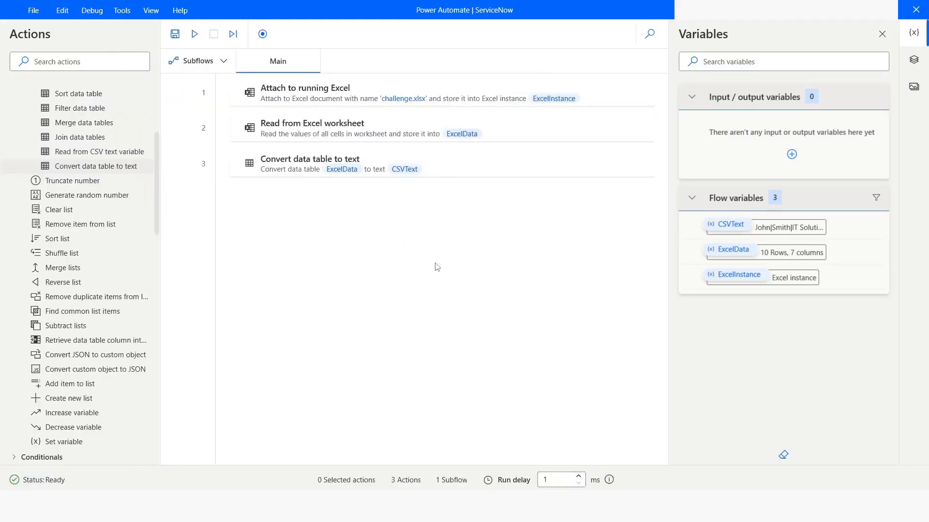
pyautogui.moveTo(604, 275)
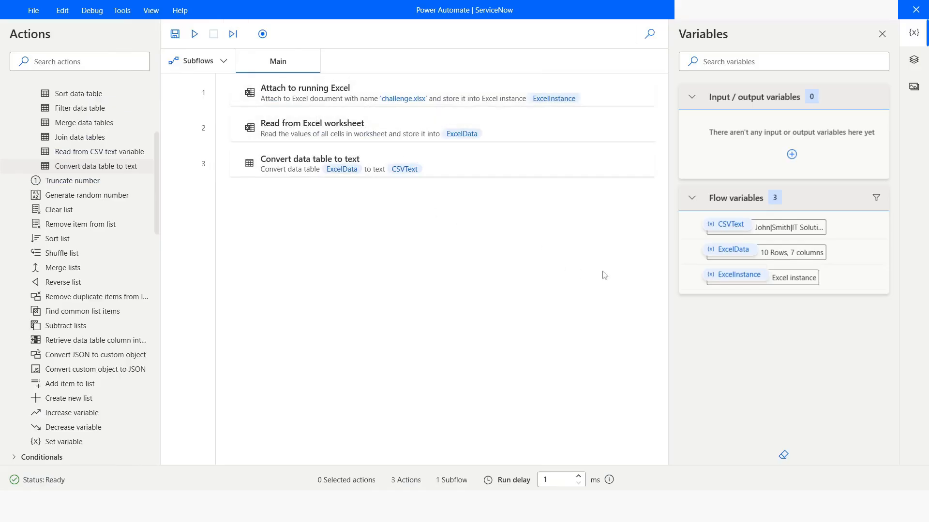
pyautogui.click(731, 250)
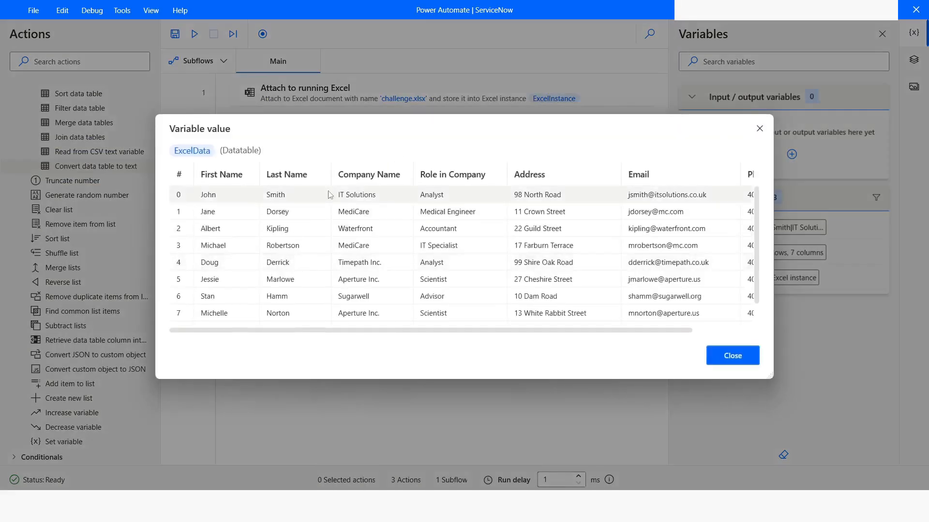
pyautogui.click(733, 355)
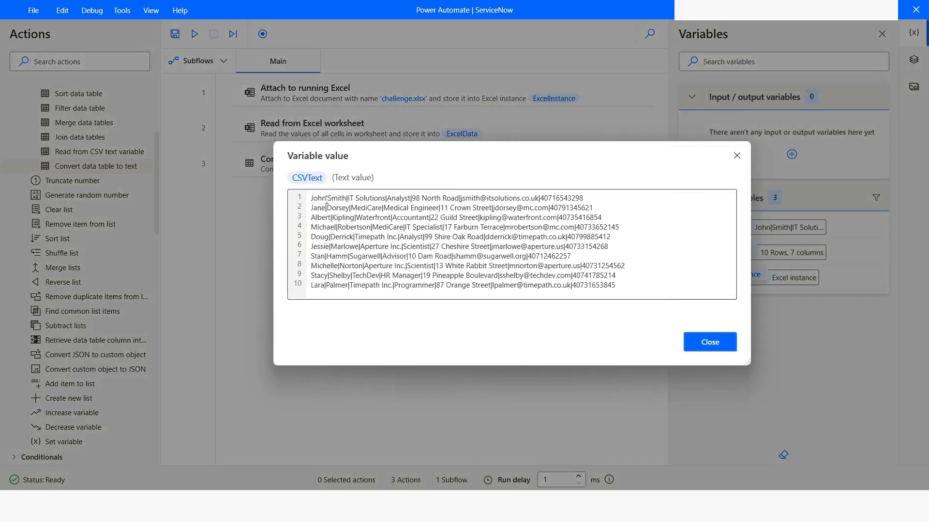
pyautogui.moveTo(710, 342)
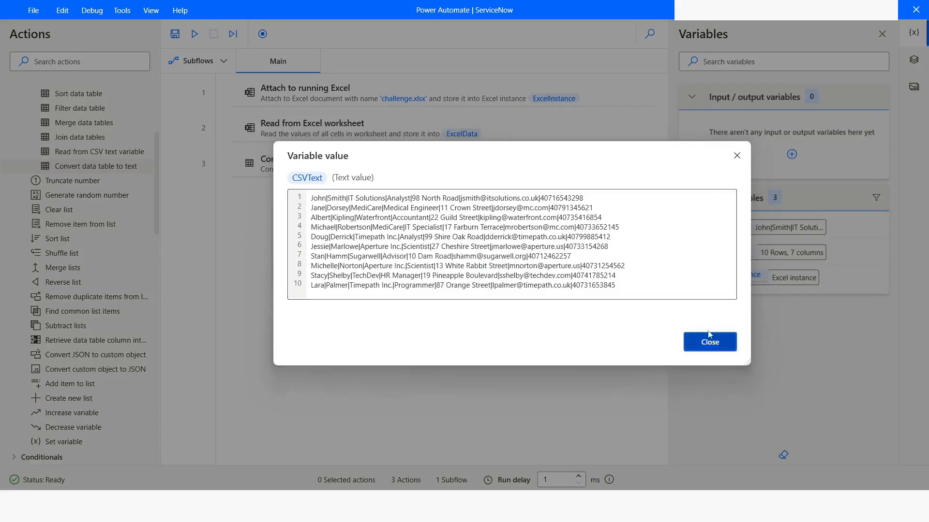
# - Turn off the custom column separator and list the predefined separator choices, System default selected
pyautogui.click(709, 342)
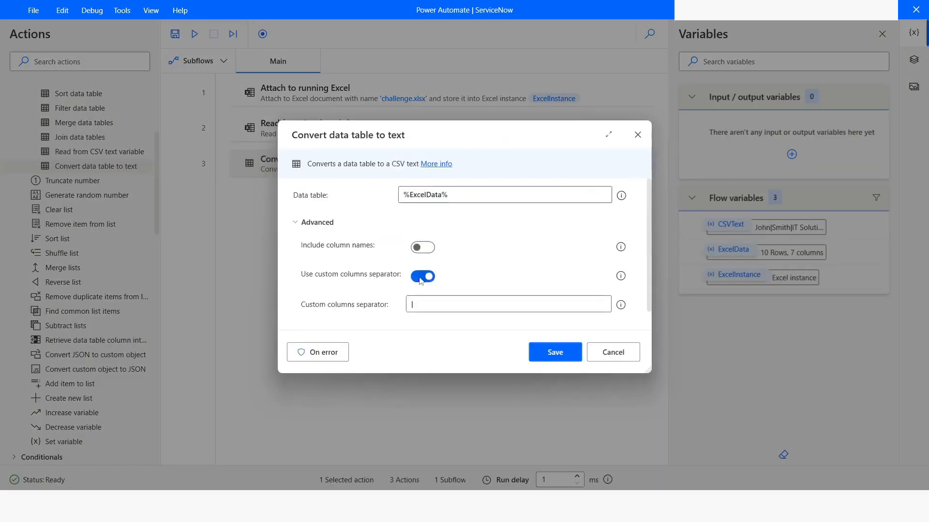
pyautogui.click(423, 275)
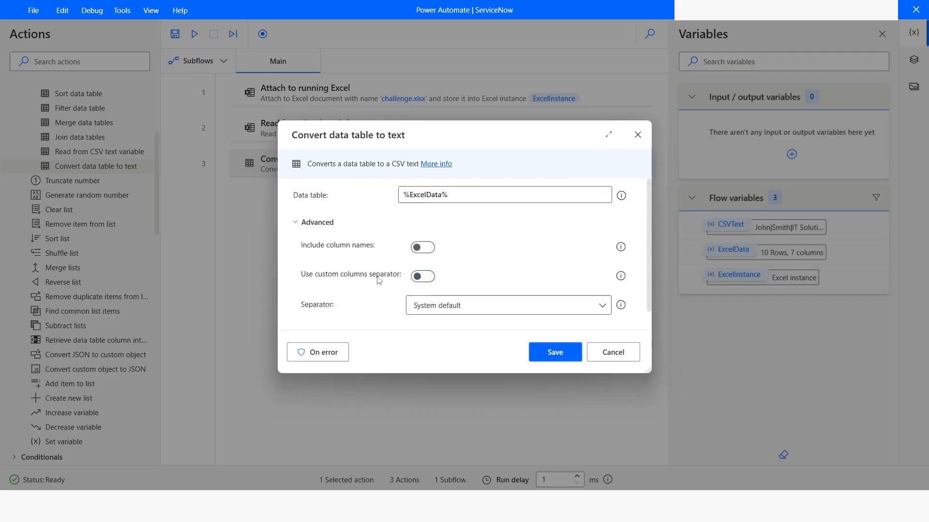
pyautogui.click(507, 305)
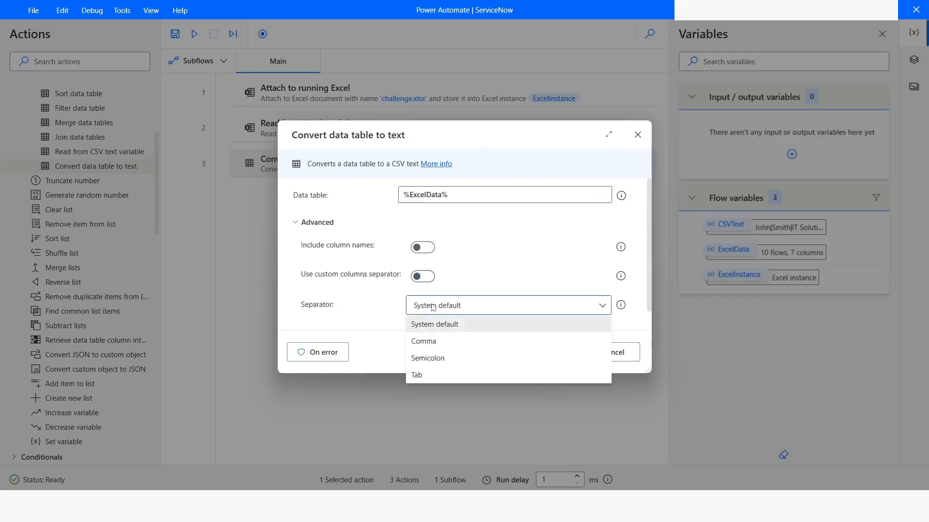
pyautogui.moveTo(423, 341)
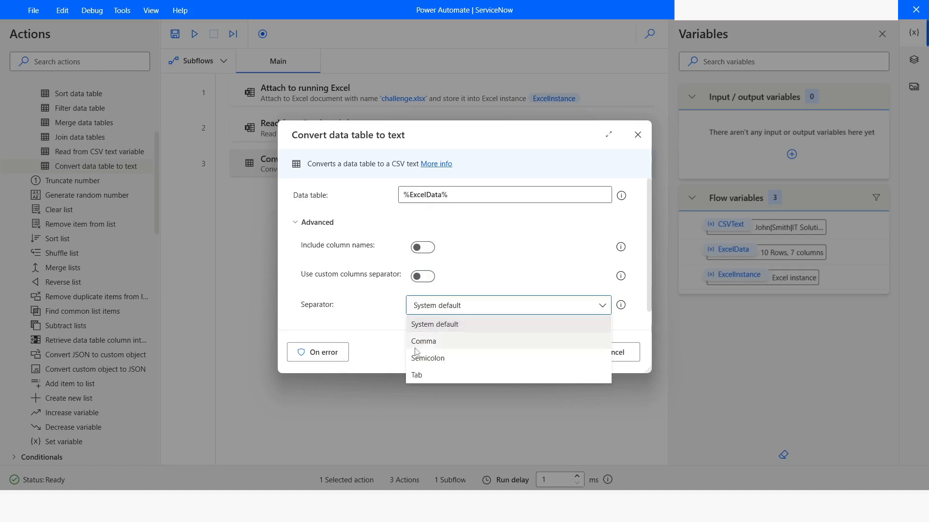
pyautogui.moveTo(417, 378)
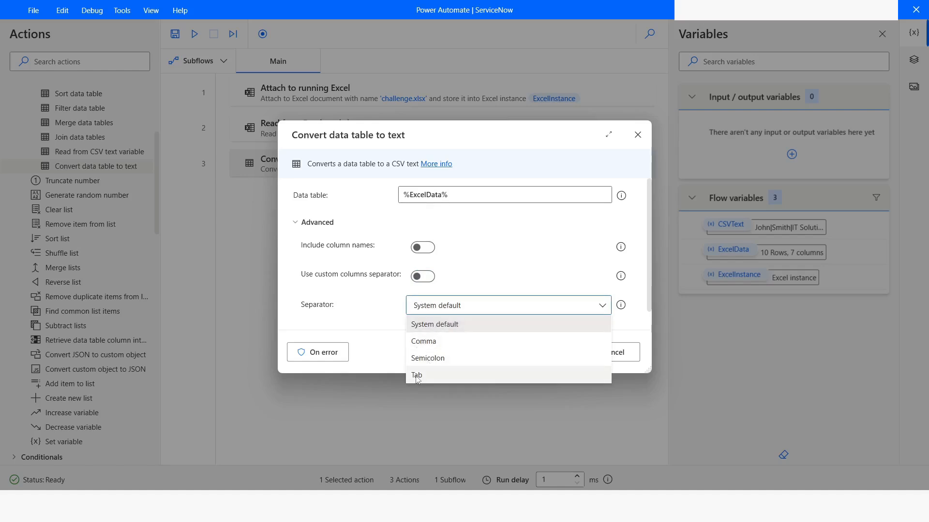
pyautogui.moveTo(381, 309)
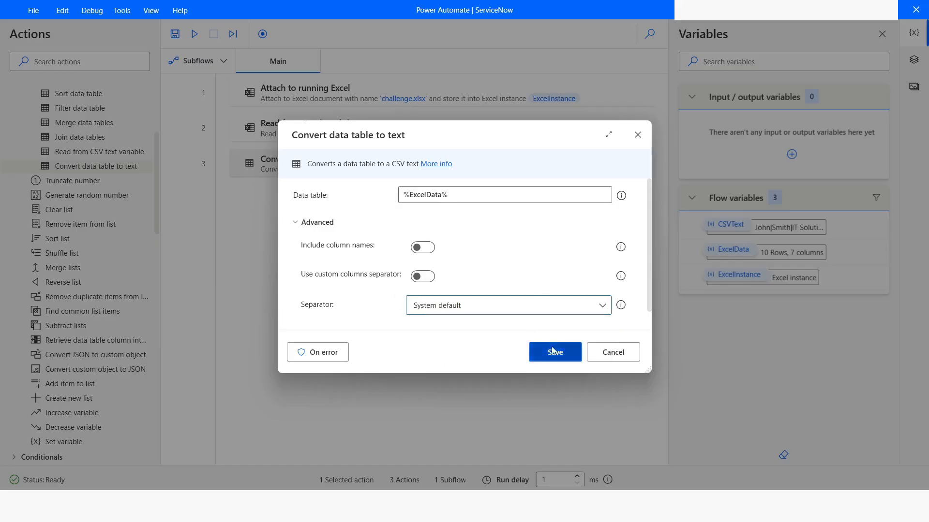
# - Save the System default separator, rerun, and preview the comma-separated CSVText
pyautogui.click(554, 352)
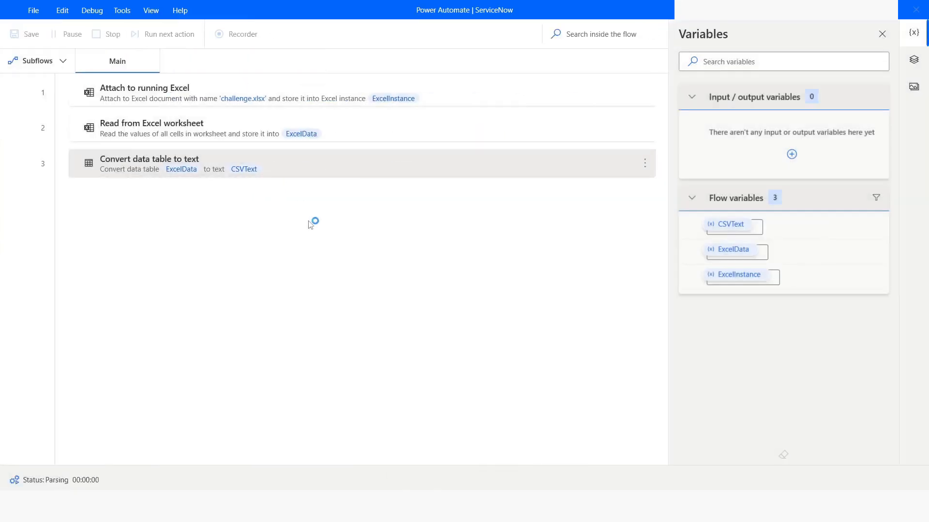
pyautogui.click(729, 225)
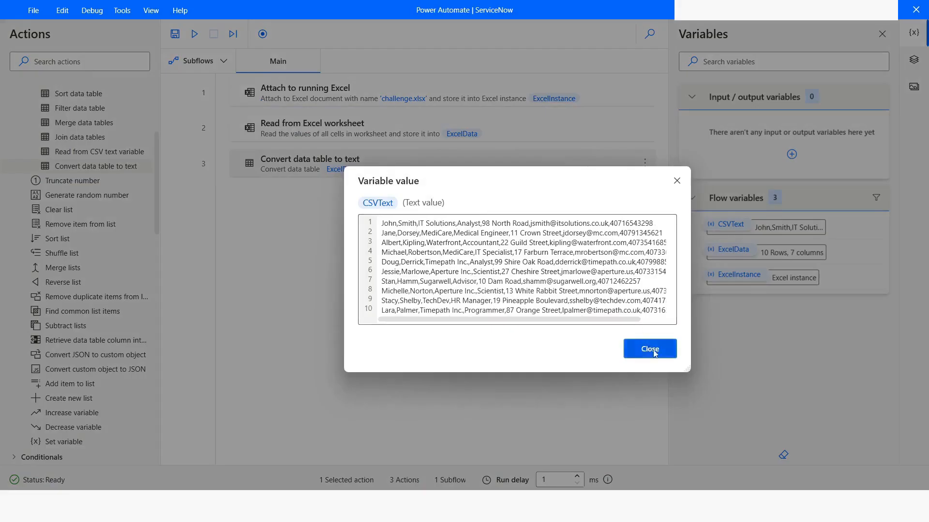
pyautogui.click(649, 348)
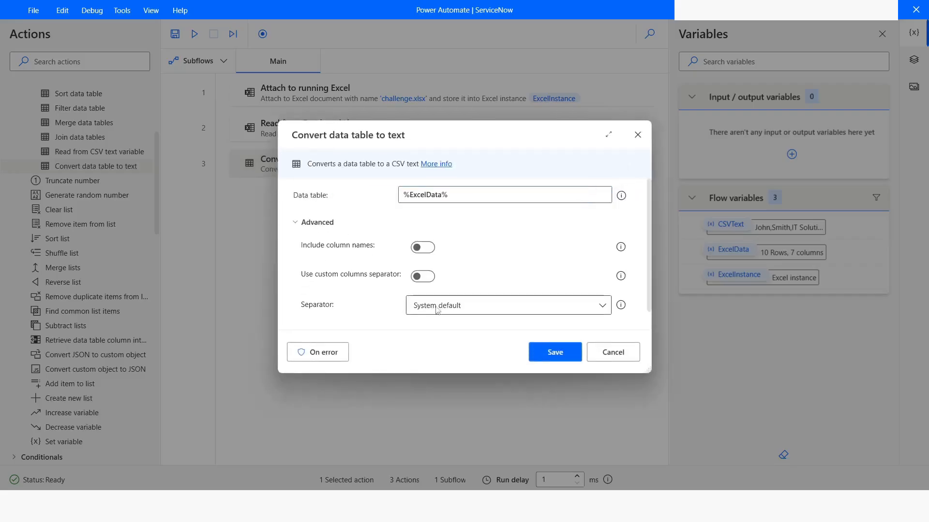
# - Switch the separator to Semicolon, rerun, and confirm CSVText holds semicolon-separated rows
pyautogui.click(507, 305)
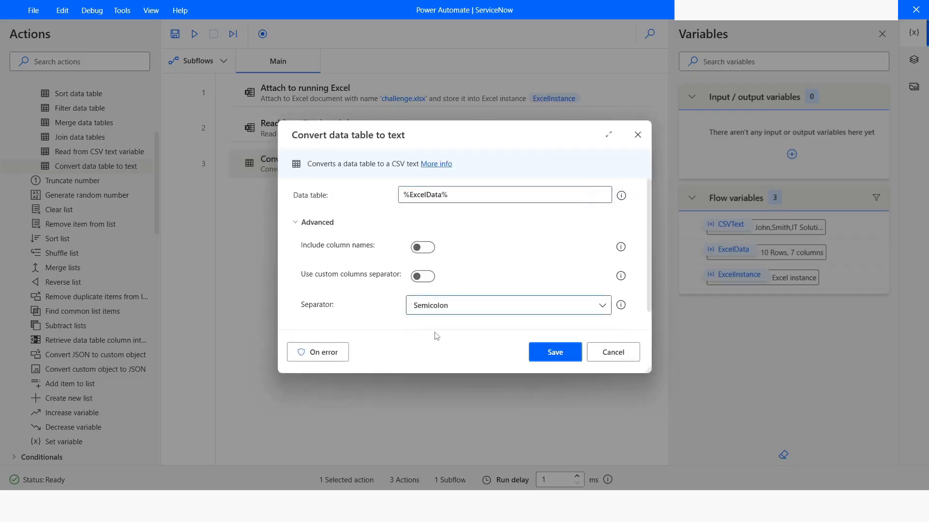
pyautogui.click(554, 352)
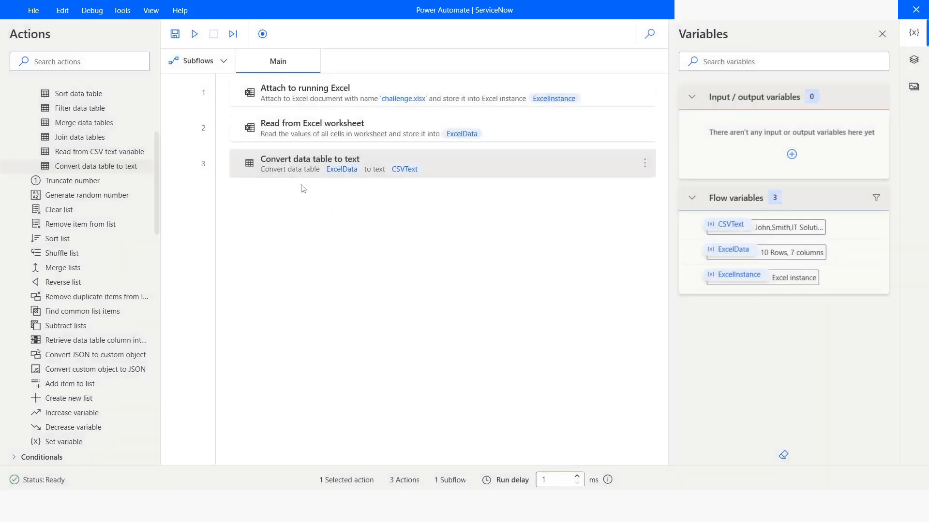
pyautogui.click(193, 34)
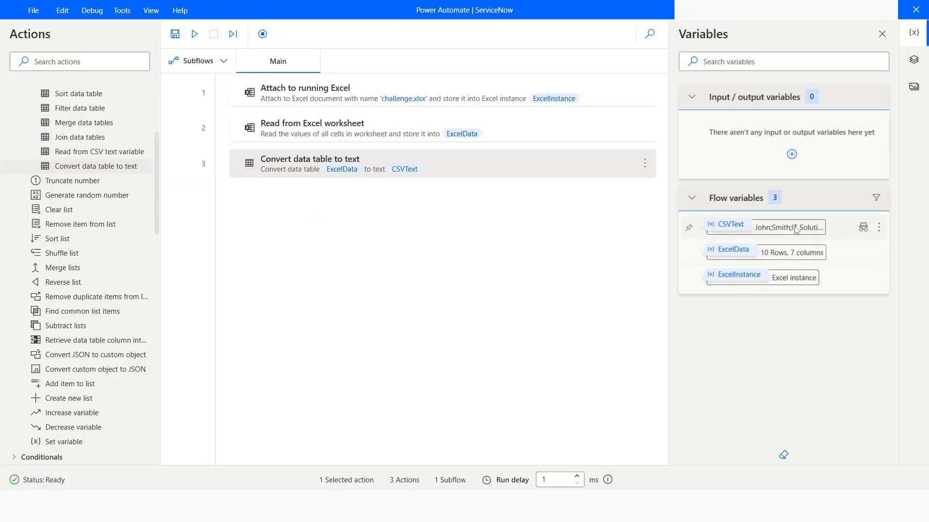
pyautogui.click(791, 228)
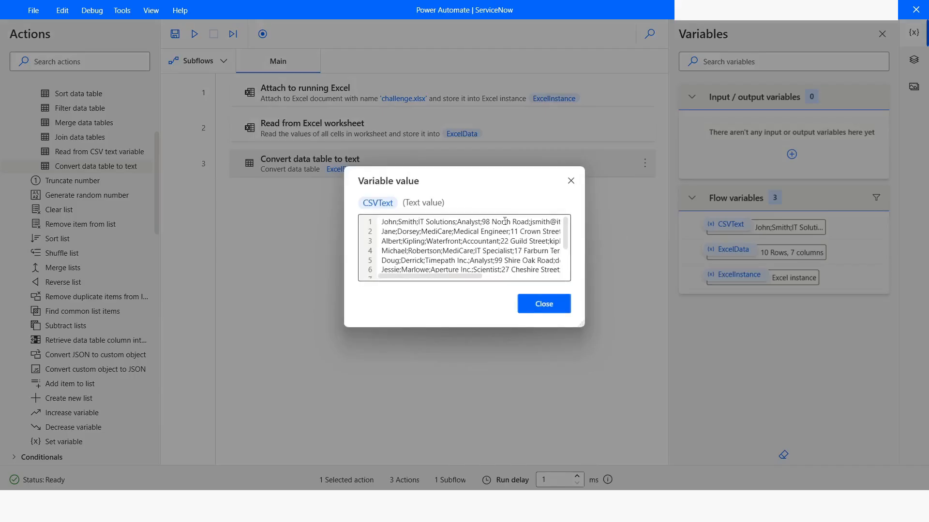
pyautogui.moveTo(542, 303)
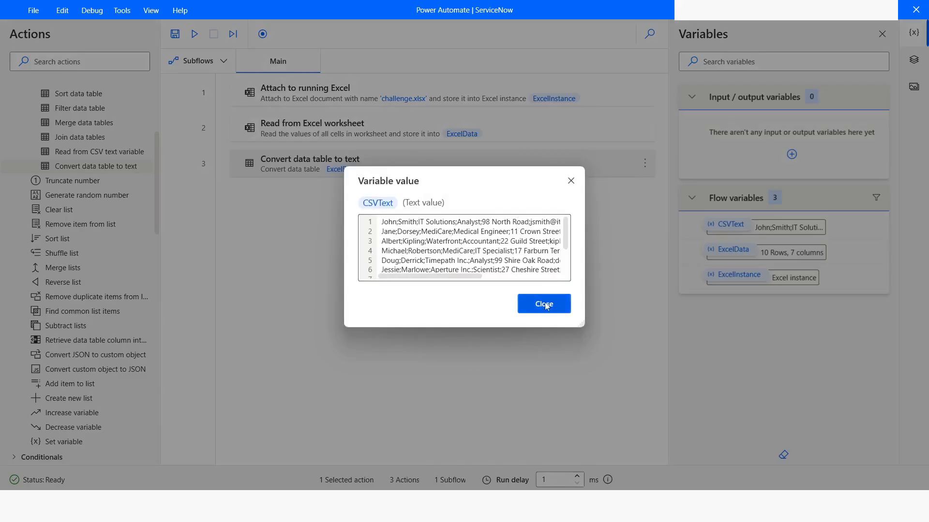
pyautogui.click(543, 304)
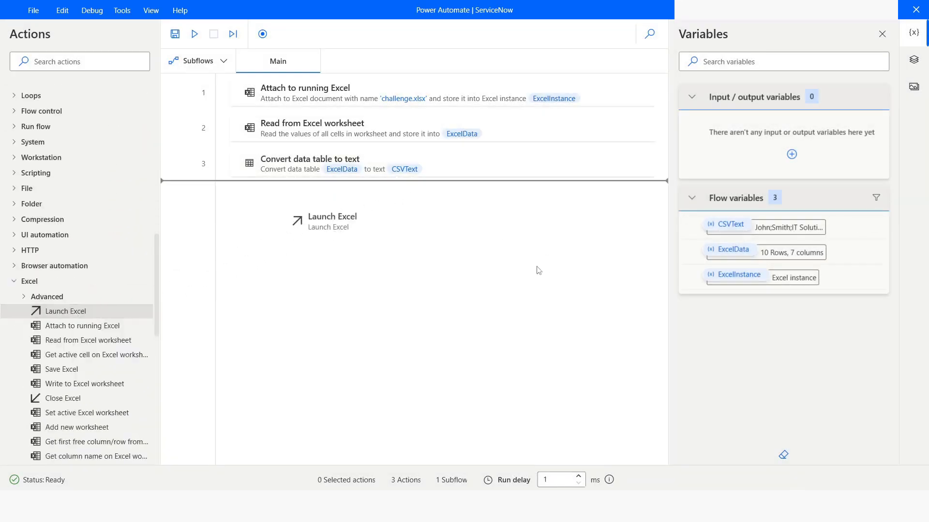
# - Launch Excel with a blank document stored as ExcelInstance2
pyautogui.doubleClick(331, 220)
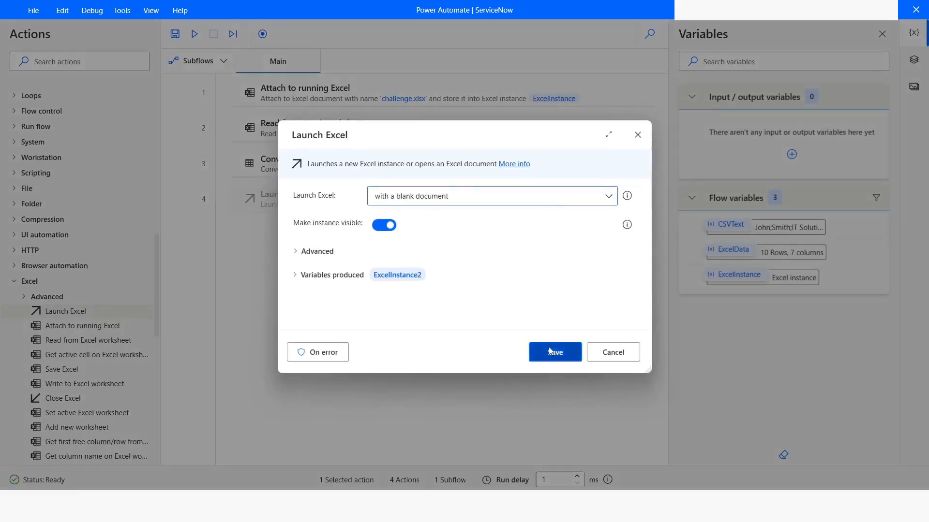
pyautogui.click(553, 353)
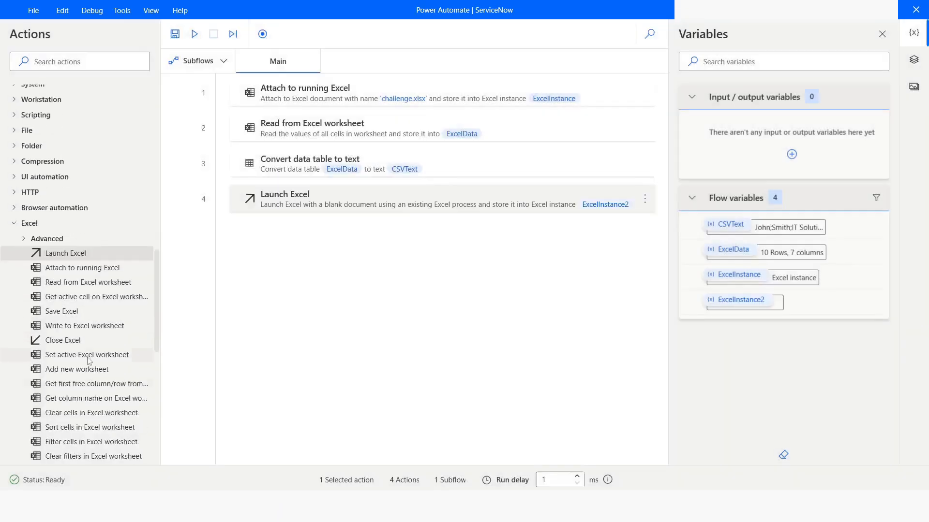
pyautogui.moveTo(84, 326)
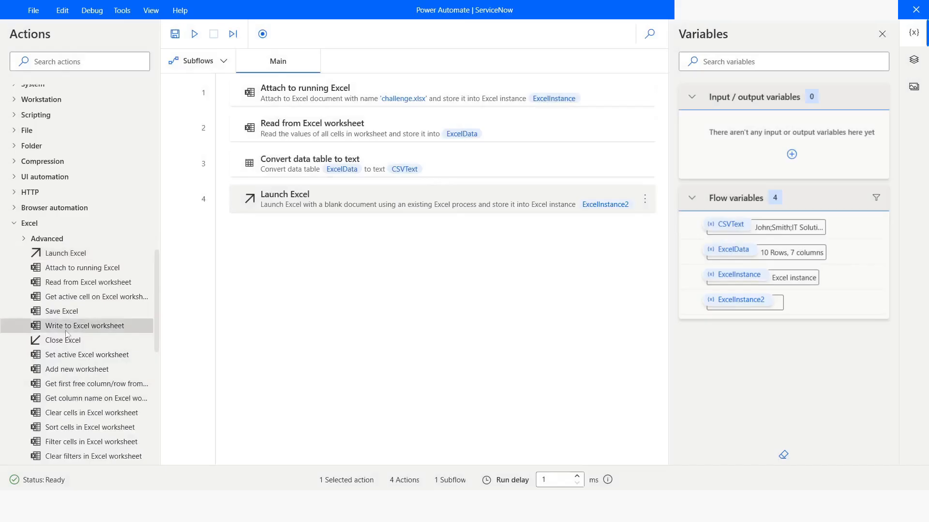
# - Write %CSVText% into column 1, row 1 of %ExcelInstance2%
pyautogui.doubleClick(86, 325)
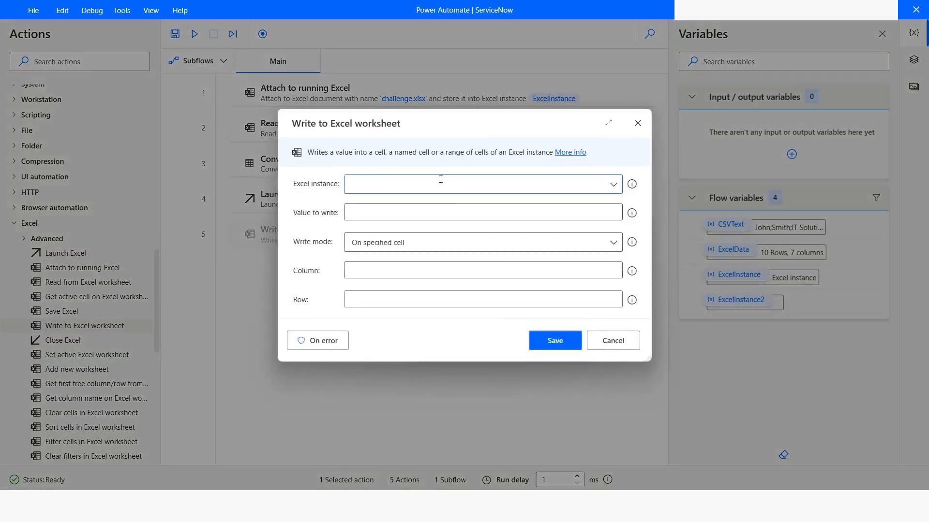
pyautogui.click(613, 184)
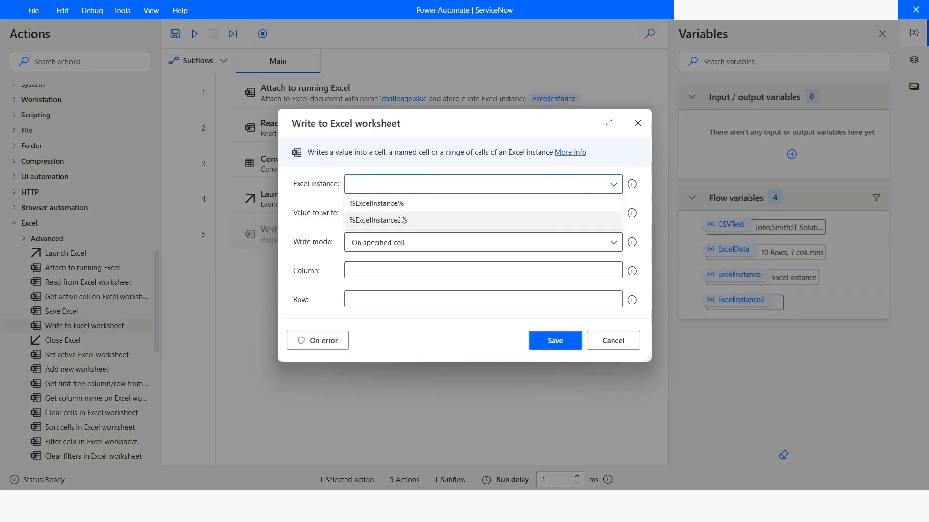
pyautogui.click(377, 220)
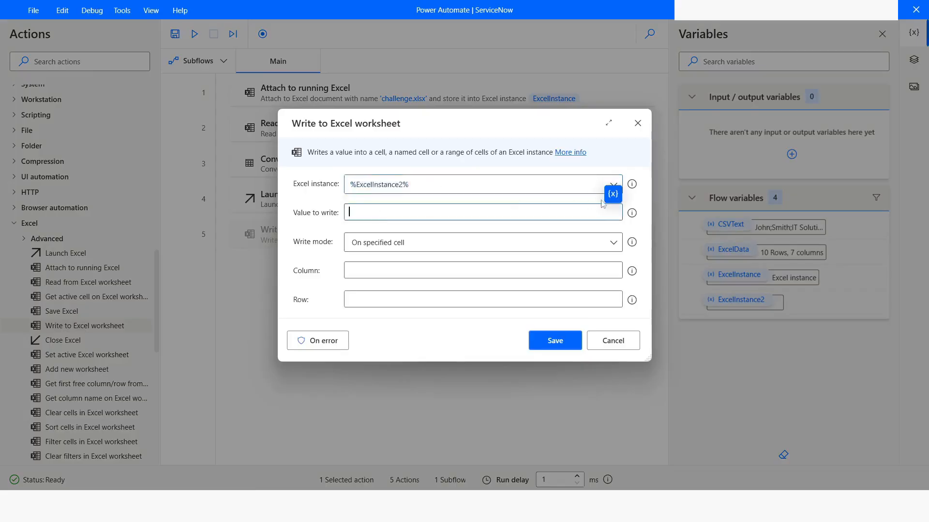
pyautogui.click(612, 193)
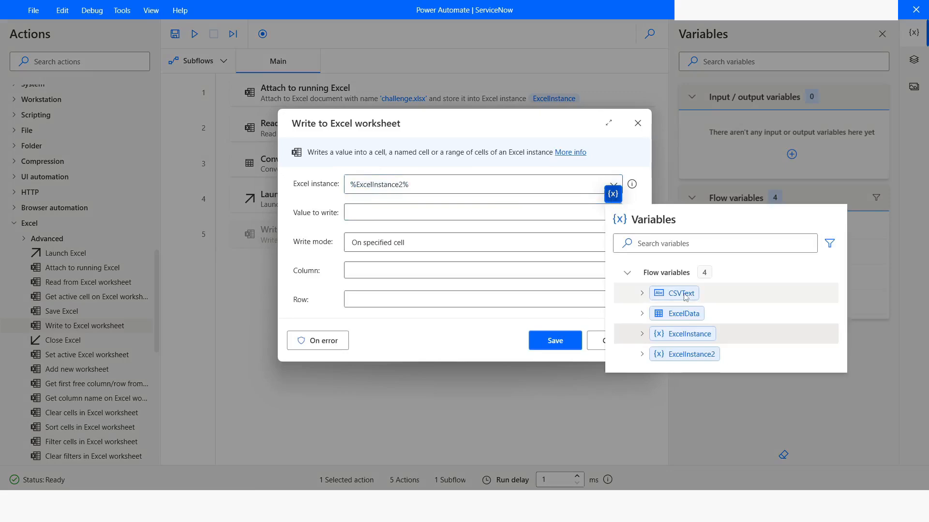
pyautogui.click(678, 293)
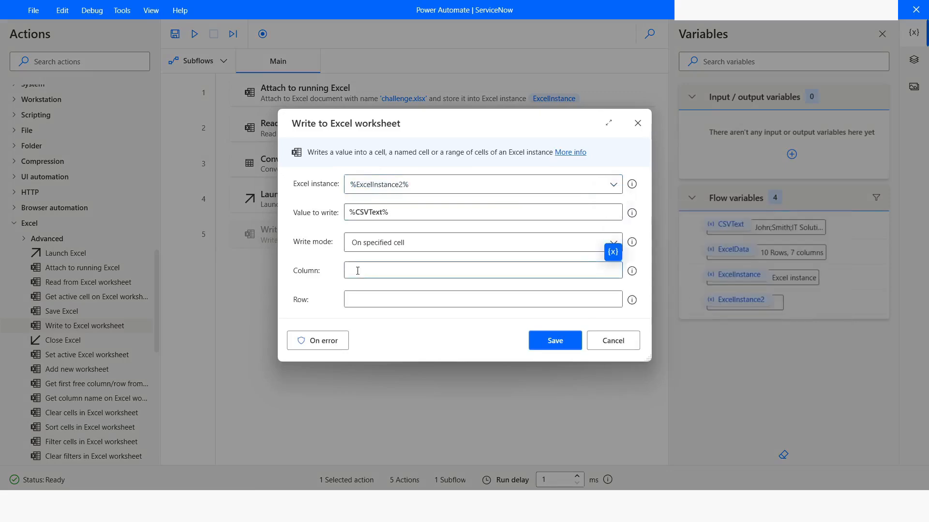
pyautogui.write('1')
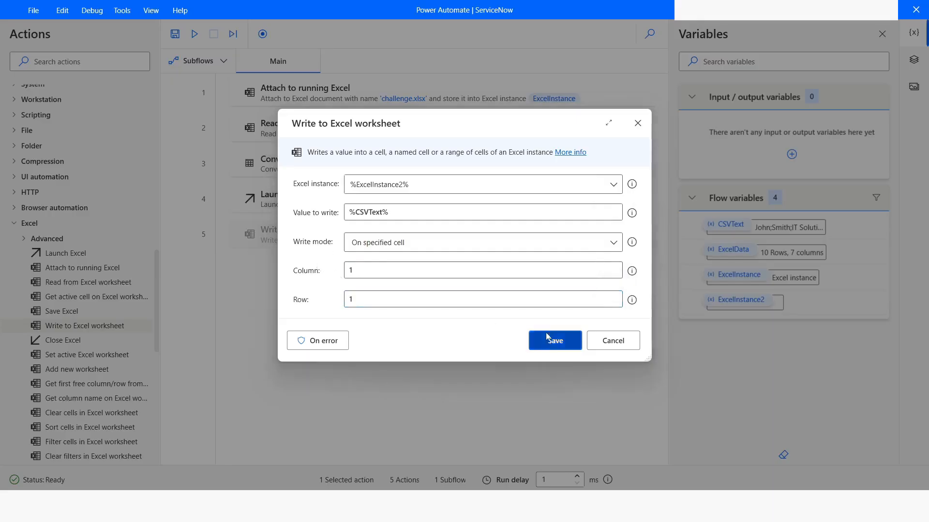
pyautogui.click(554, 340)
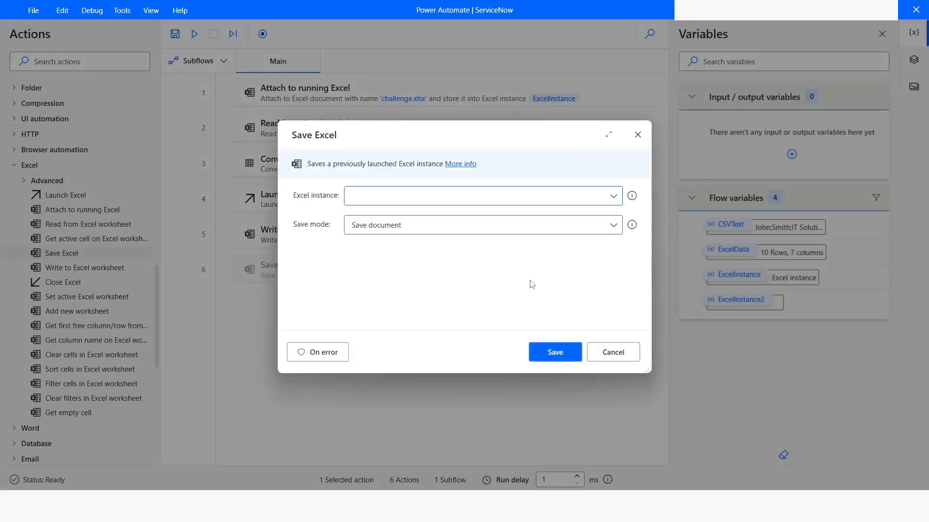
# - Save ExcelInstance2 as CSV to D:\Sample Files\SampleCSVData and run the flow to create the file
pyautogui.click(613, 195)
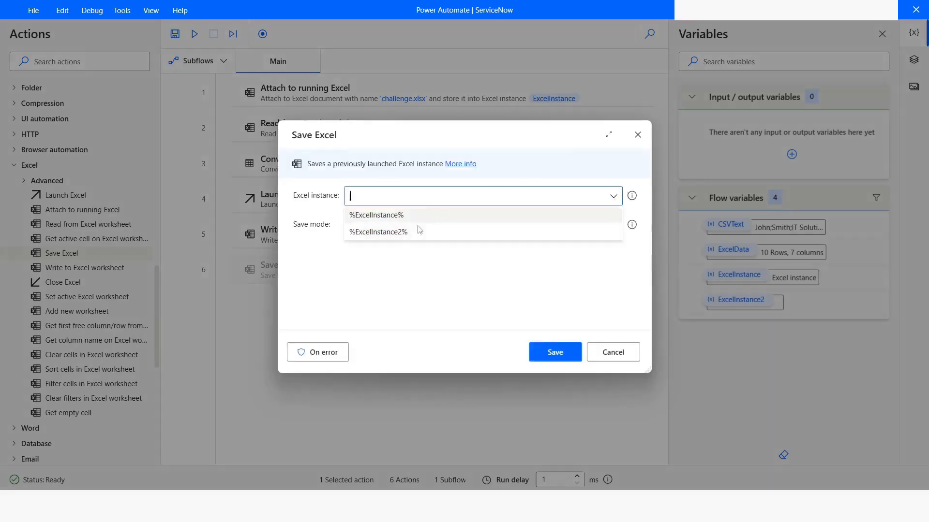
pyautogui.click(378, 232)
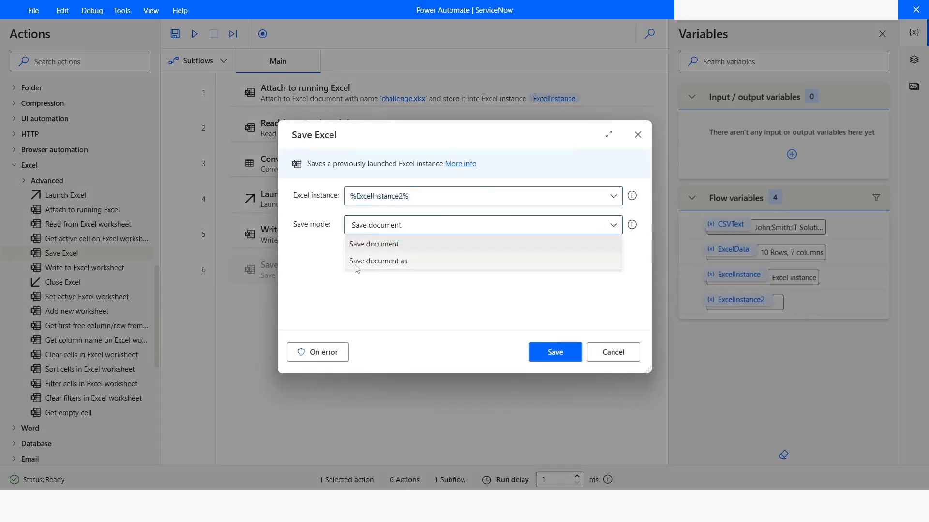
pyautogui.click(378, 260)
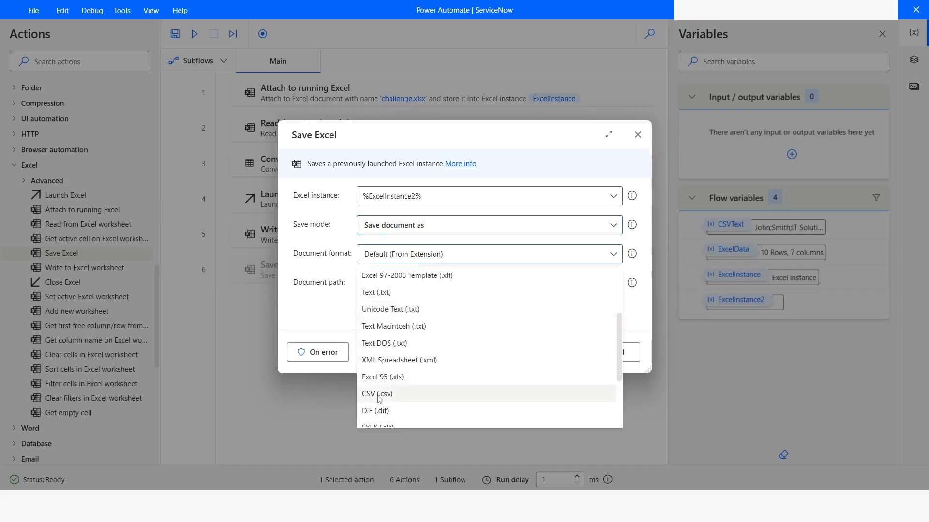
pyautogui.click(378, 394)
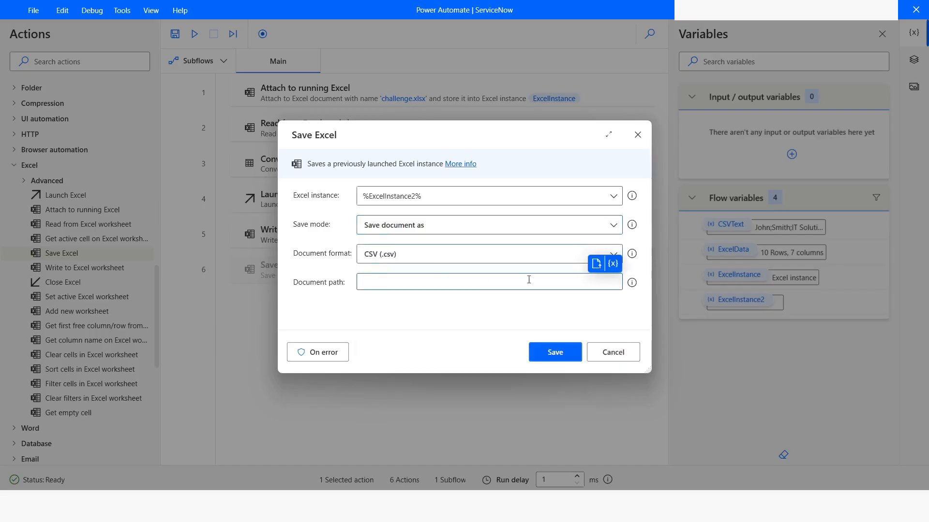
pyautogui.write('D:\\Sample Files\\SampleCSVData')
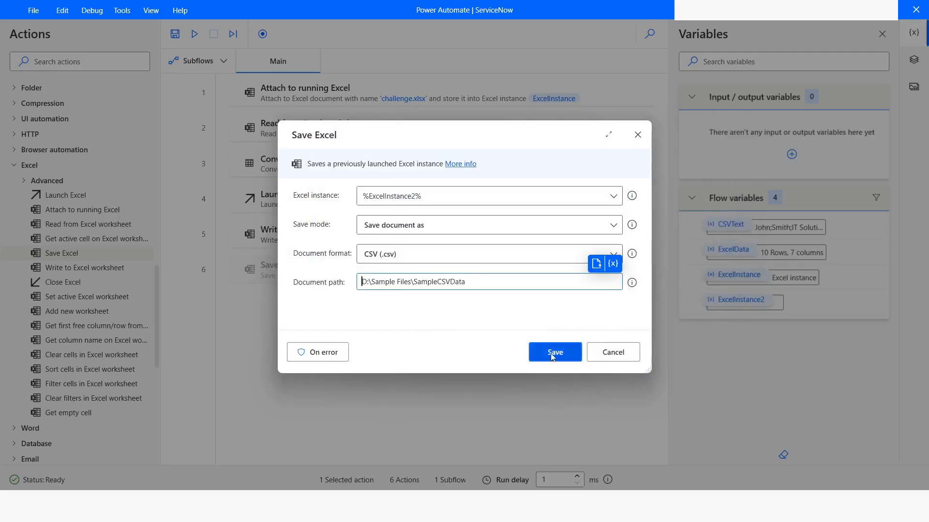
pyautogui.click(554, 352)
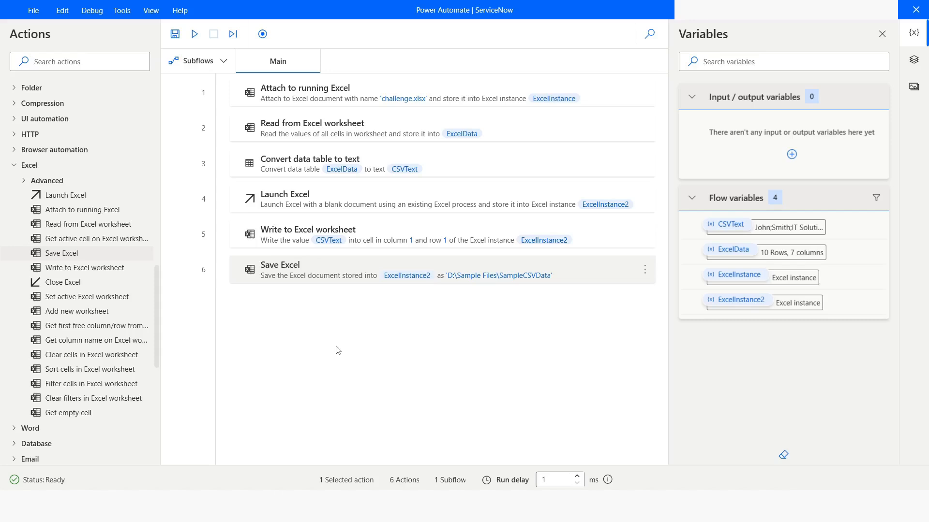
pyautogui.moveTo(333, 345)
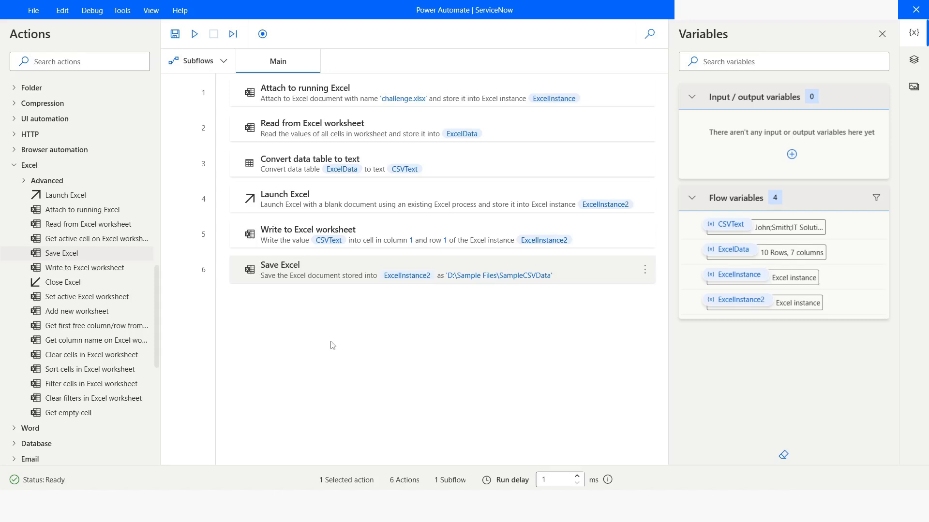
pyautogui.moveTo(332, 336)
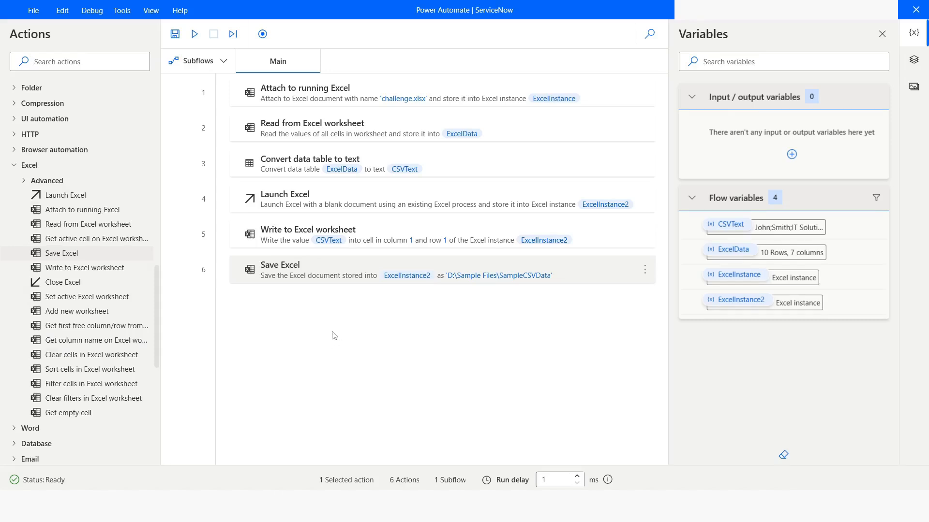
pyautogui.click(194, 34)
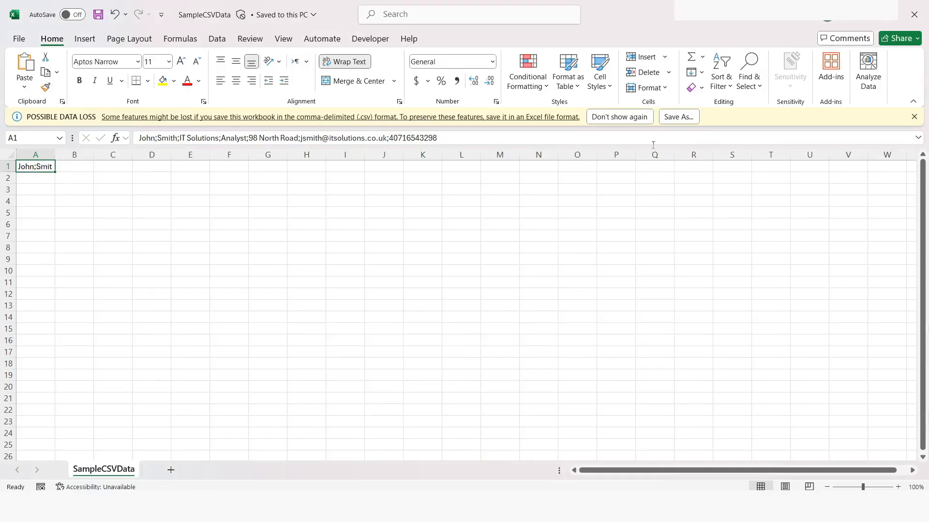